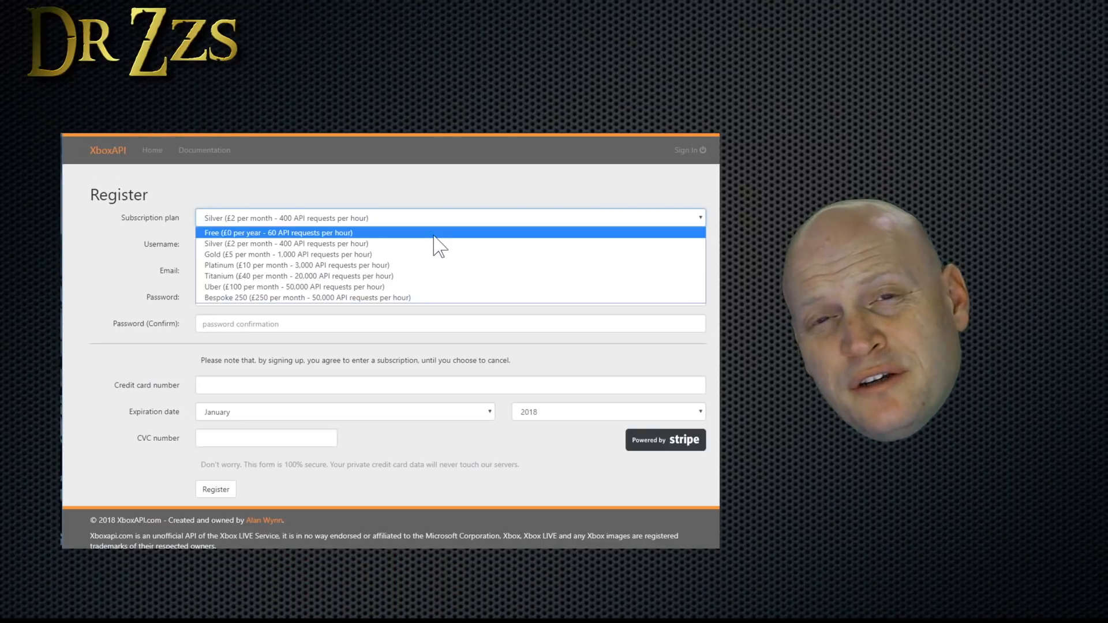
mouse_move(445, 244)
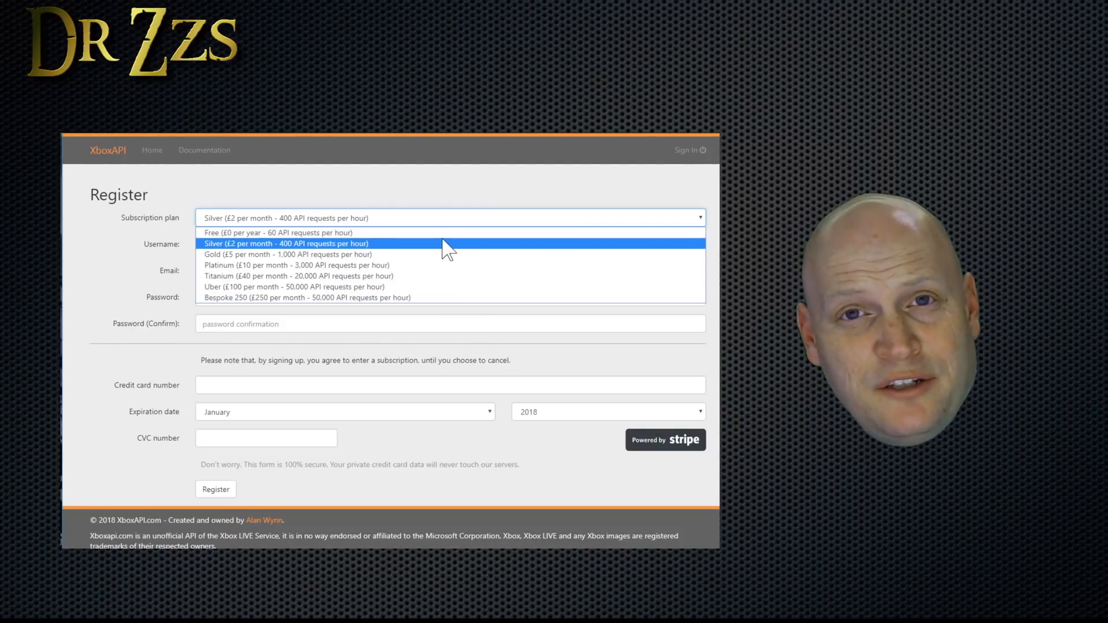
Step: Choose a subscription plan on the Register form before heading to the Sign in page
click(199, 150)
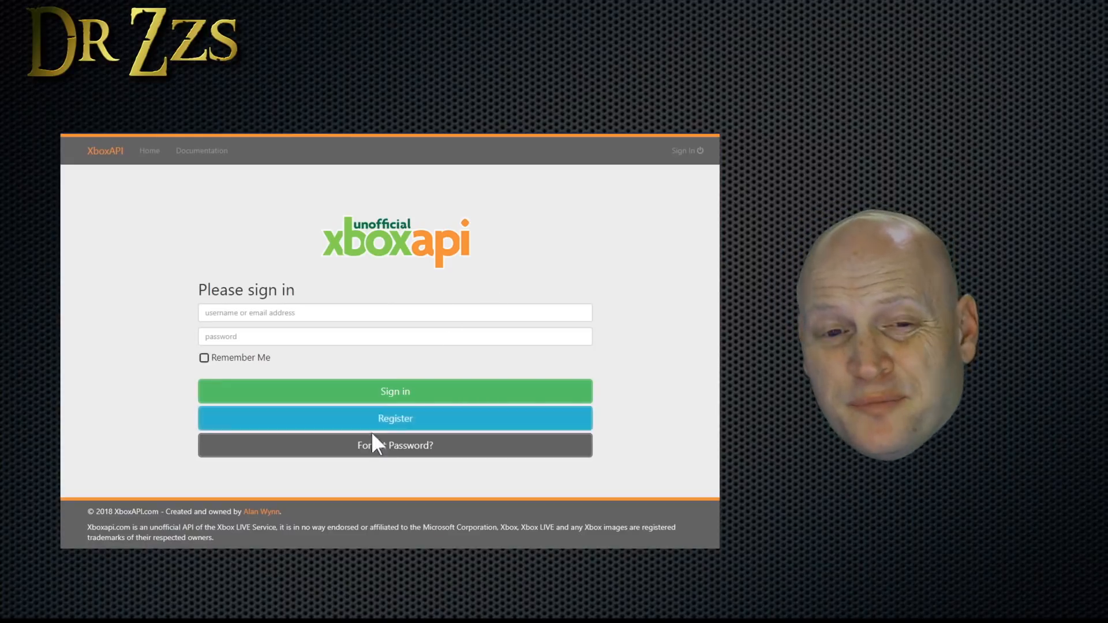
Step: Sign in, link the Xbox LIVE account, visit Documentation and return to the profile showing the API key
click(395, 391)
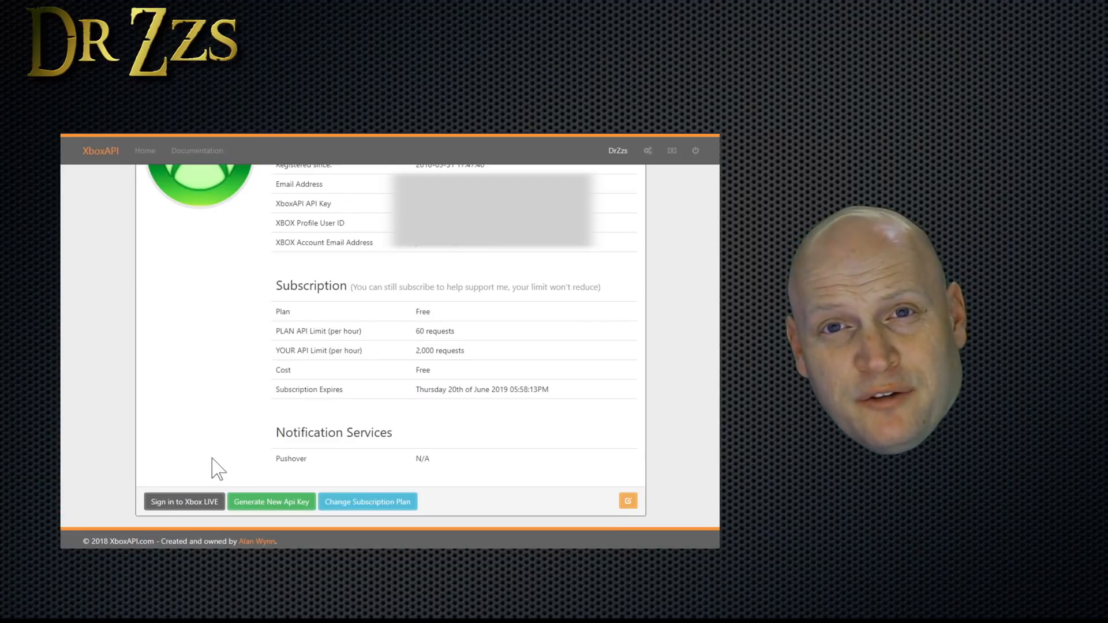
click(184, 502)
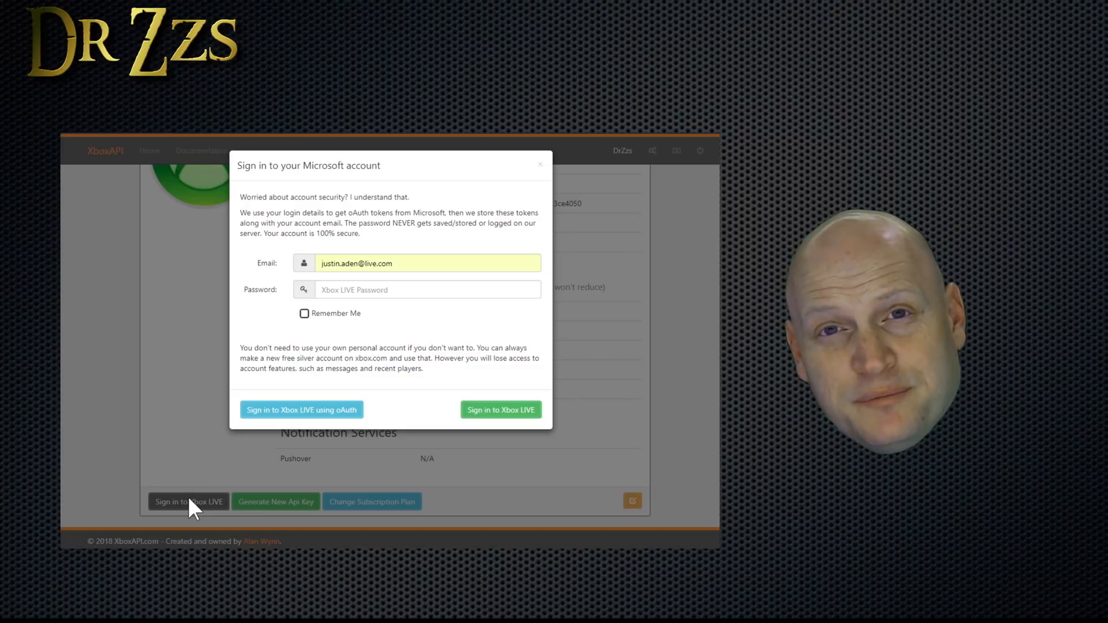
click(196, 150)
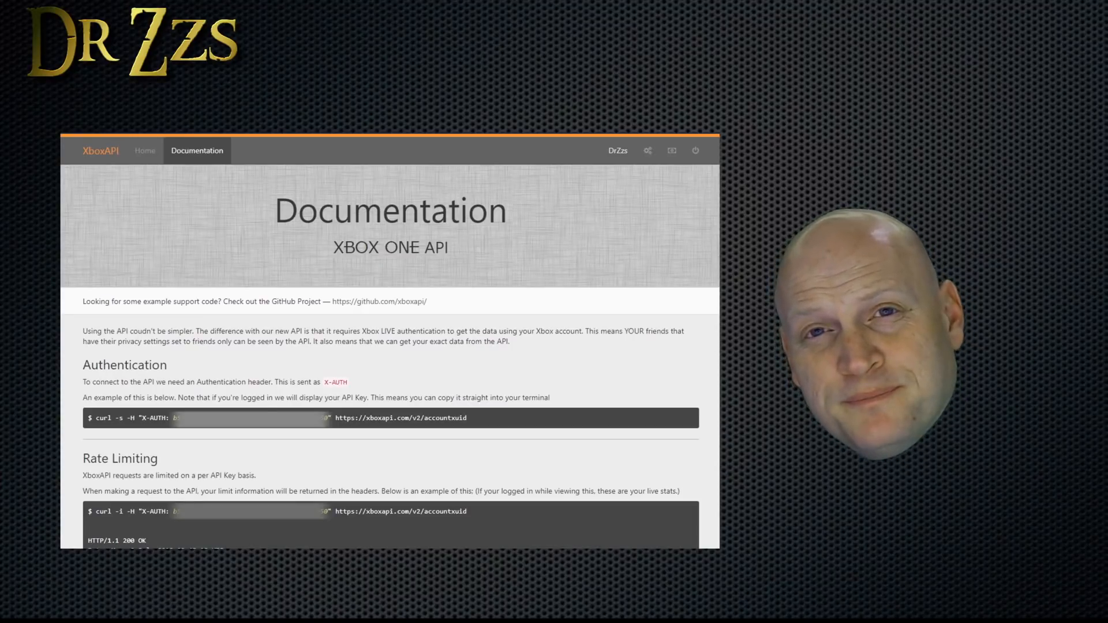
click(647, 150)
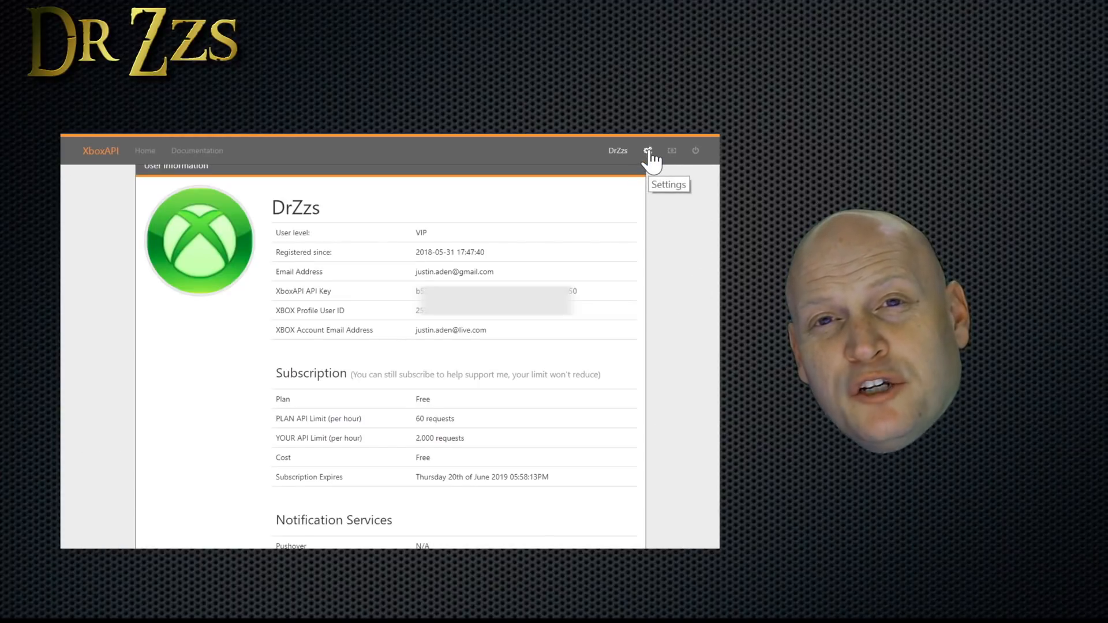
mouse_move(648, 345)
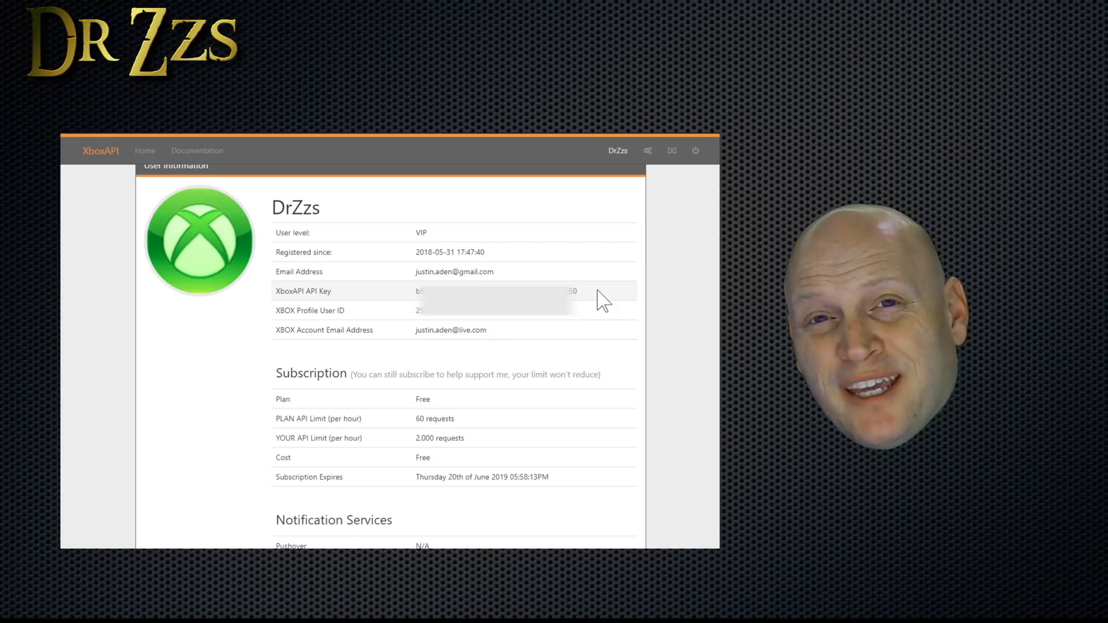
mouse_move(596, 317)
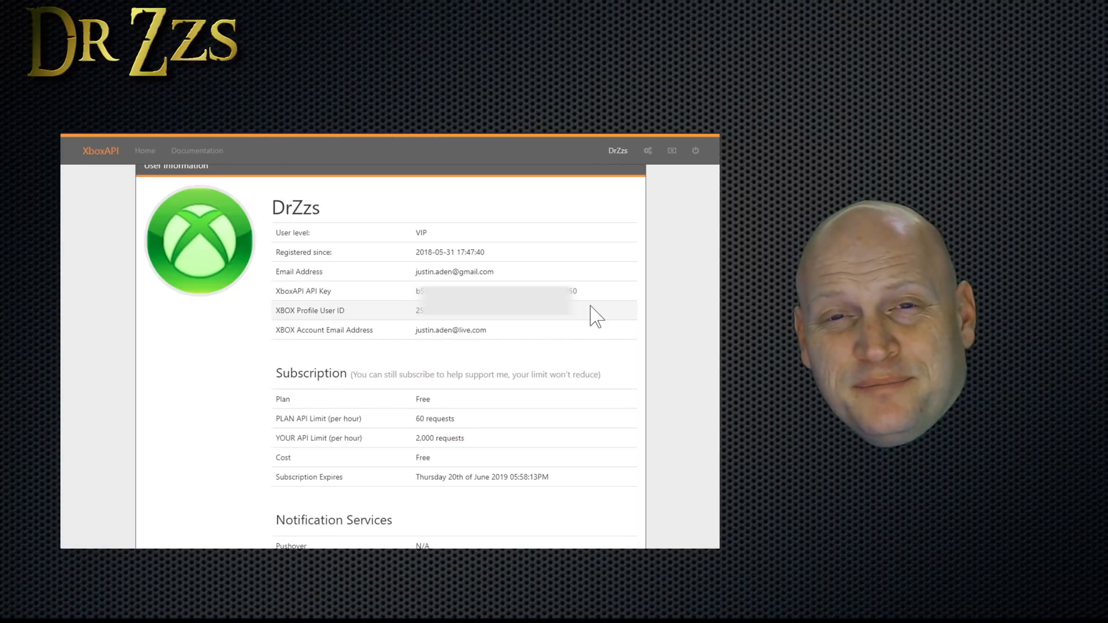
Step: Browse the Available Endpoints list and view the /v2/{xuid}/friends endpoint
click(196, 150)
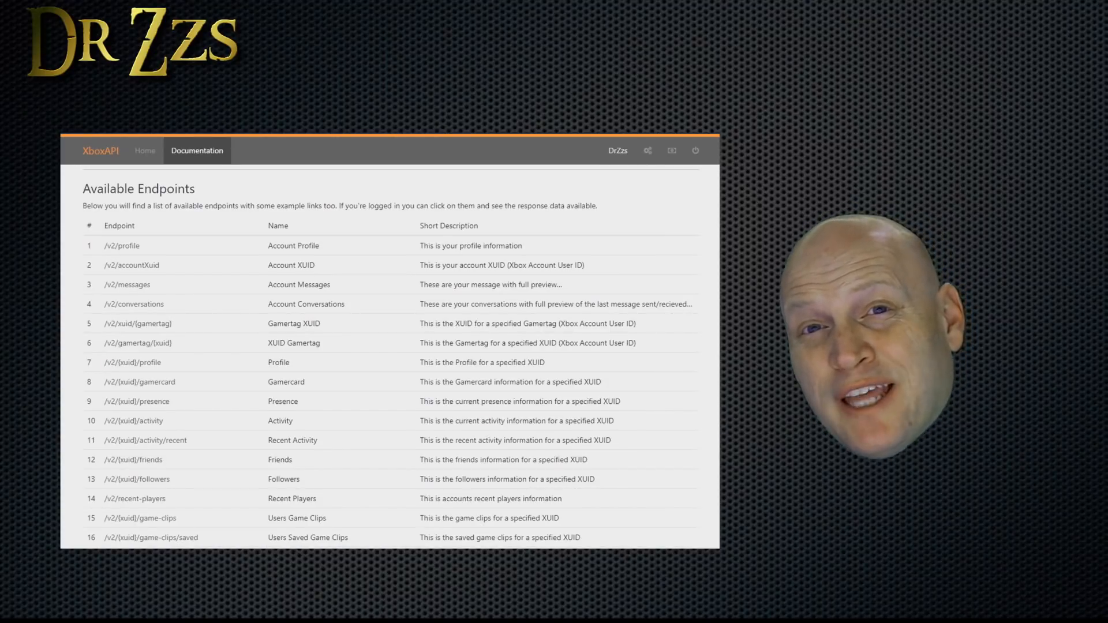
scroll(down, 3)
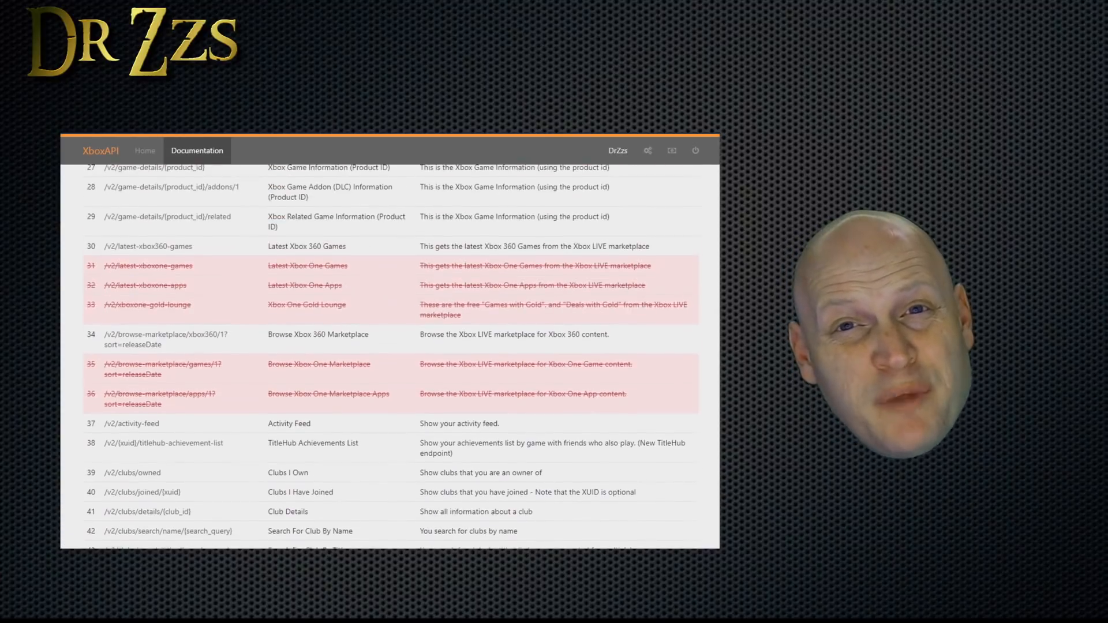
scroll(up, 3)
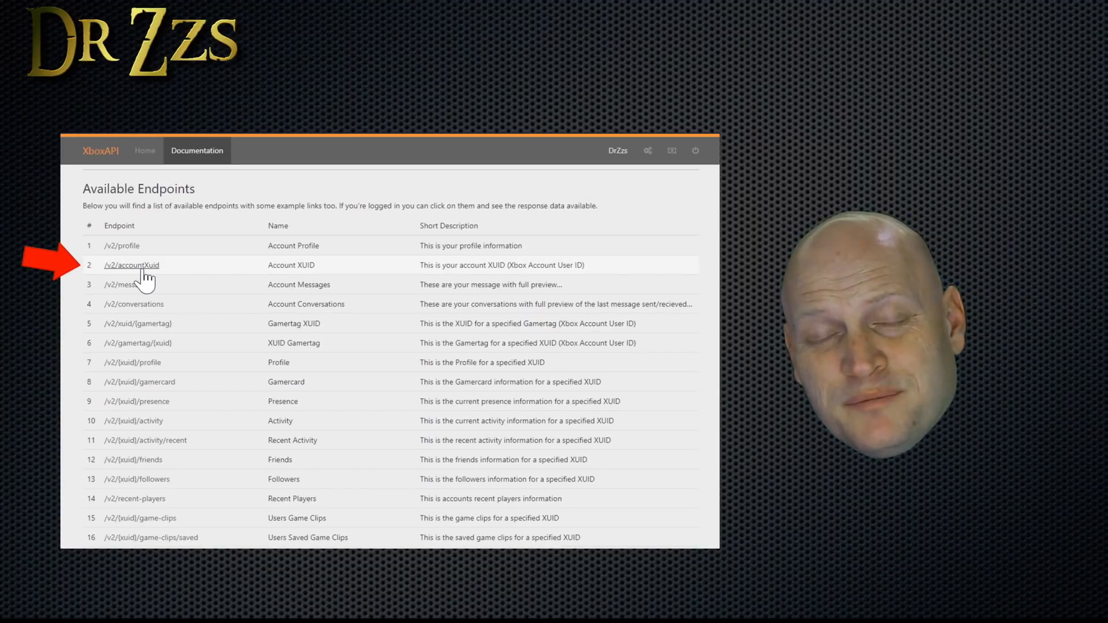
mouse_move(144, 470)
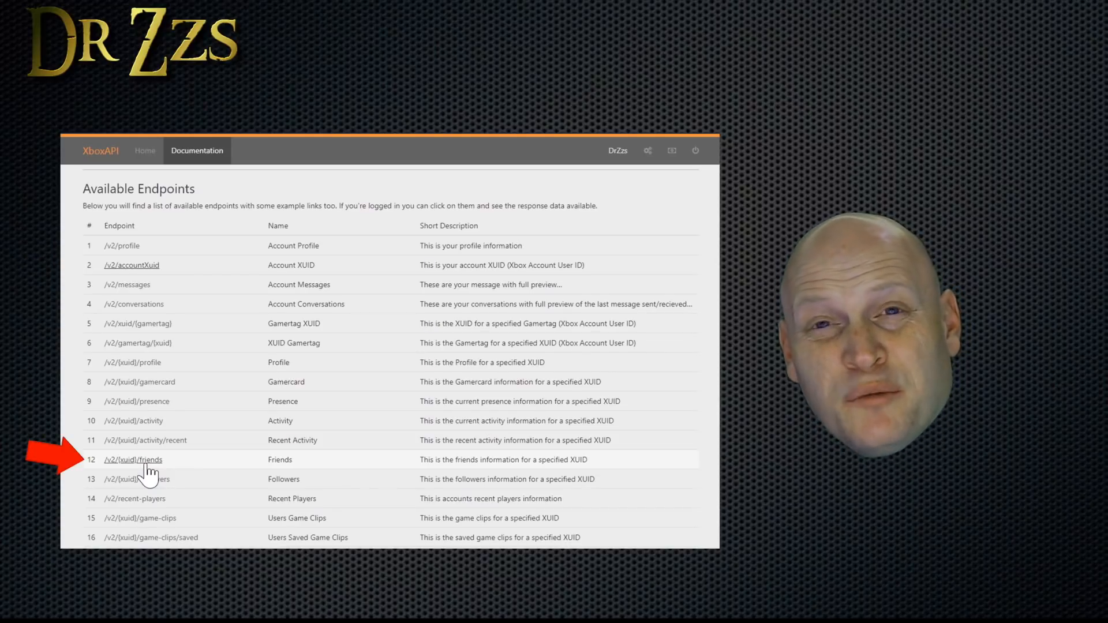
click(131, 460)
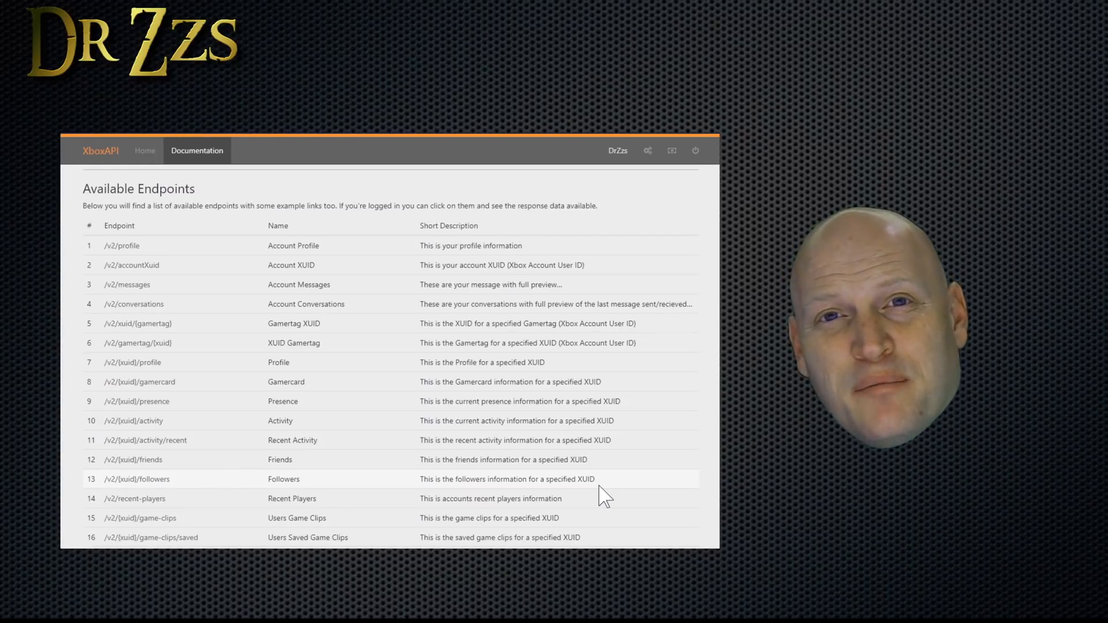
mouse_move(537, 459)
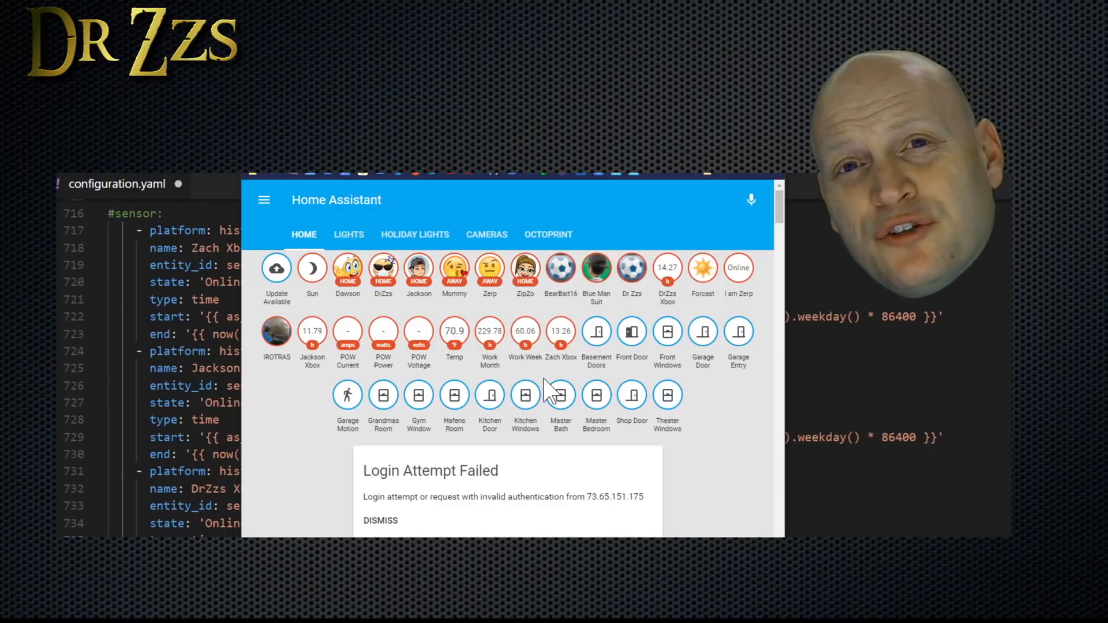
mouse_move(632, 304)
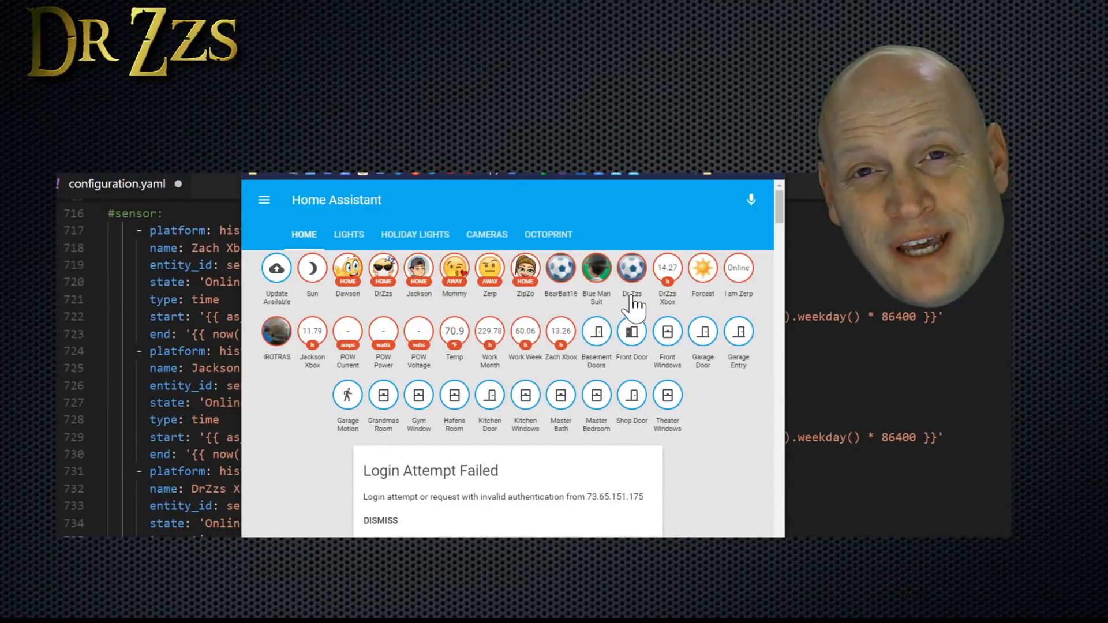
Step: View a gamer's Xbox badge history of online and offline periods, then dismiss it
click(631, 266)
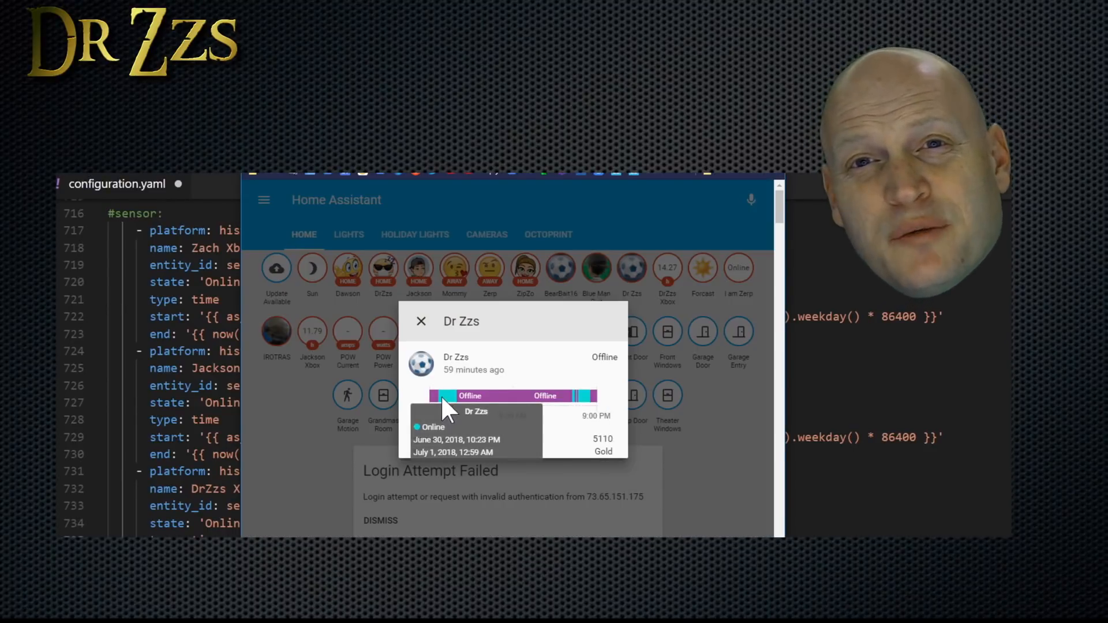
click(420, 320)
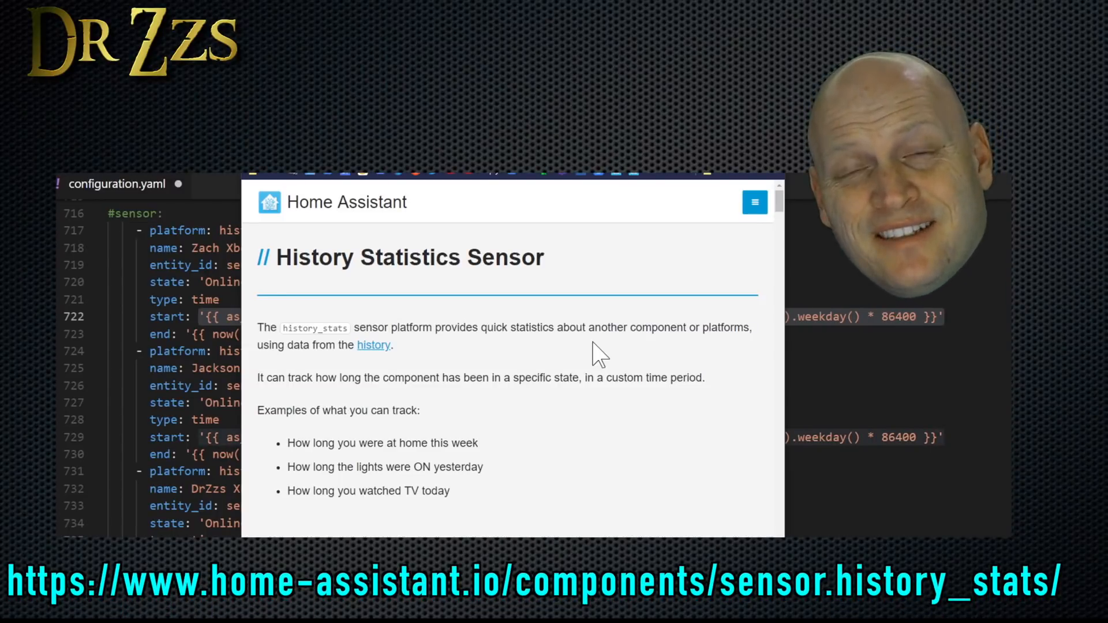
Step: Review the history_stats docs down to the Current week start/end template example
scroll(down, 3)
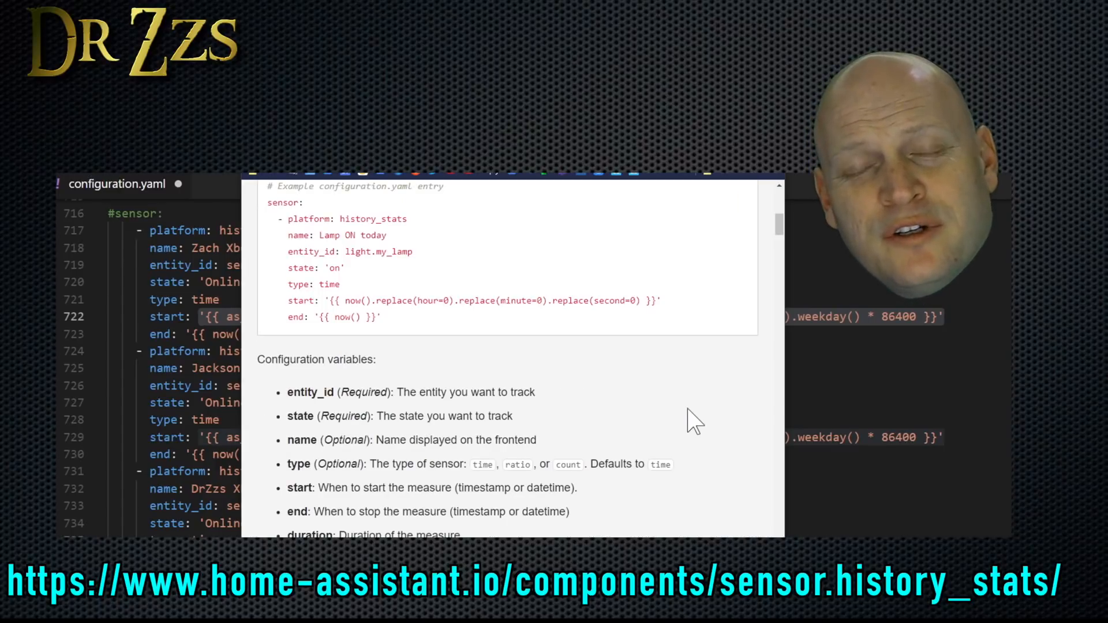
mouse_move(592, 409)
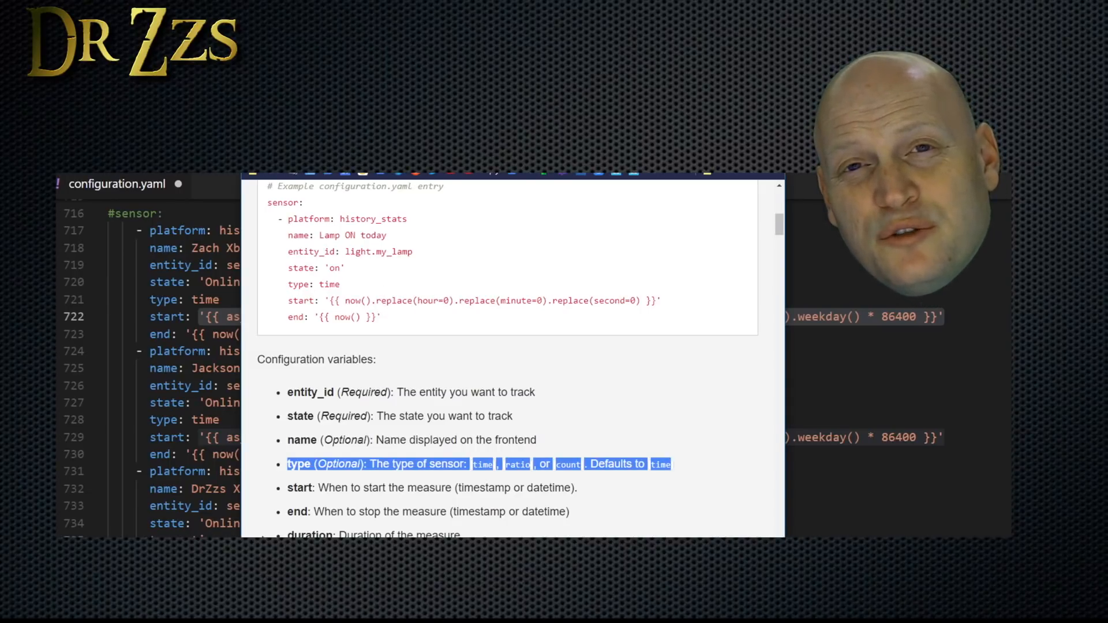
click(478, 464)
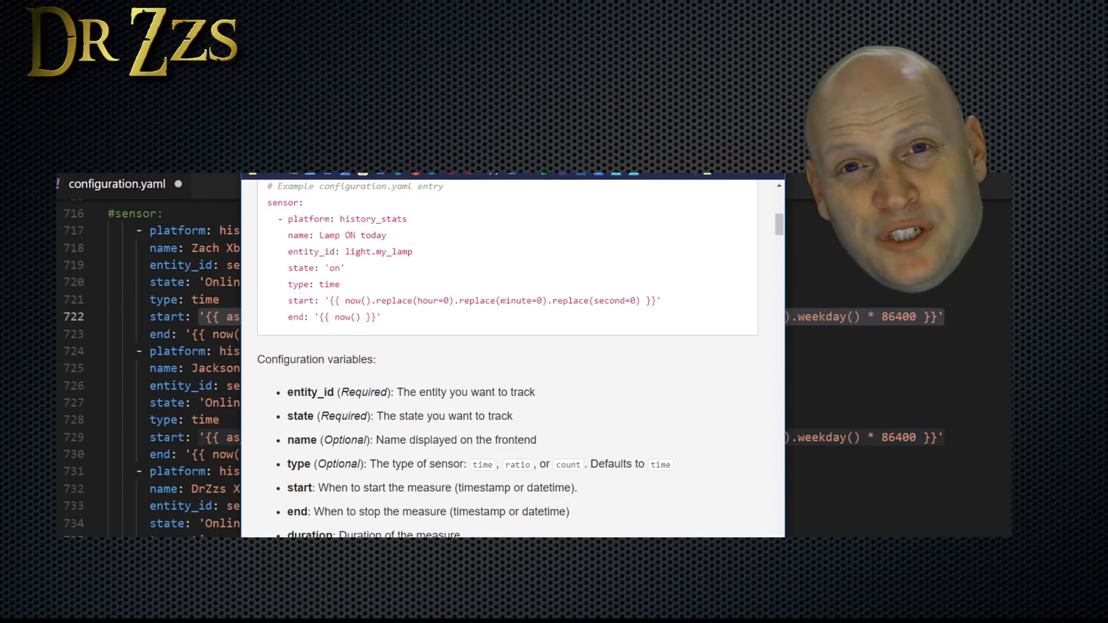
scroll(down, 3)
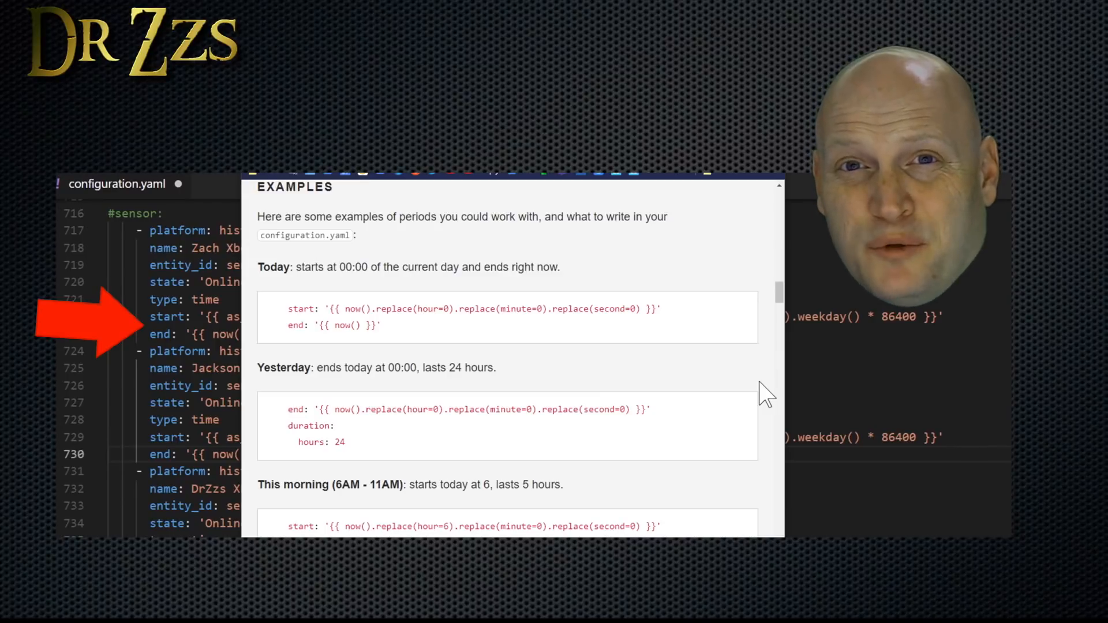
scroll(down, 3)
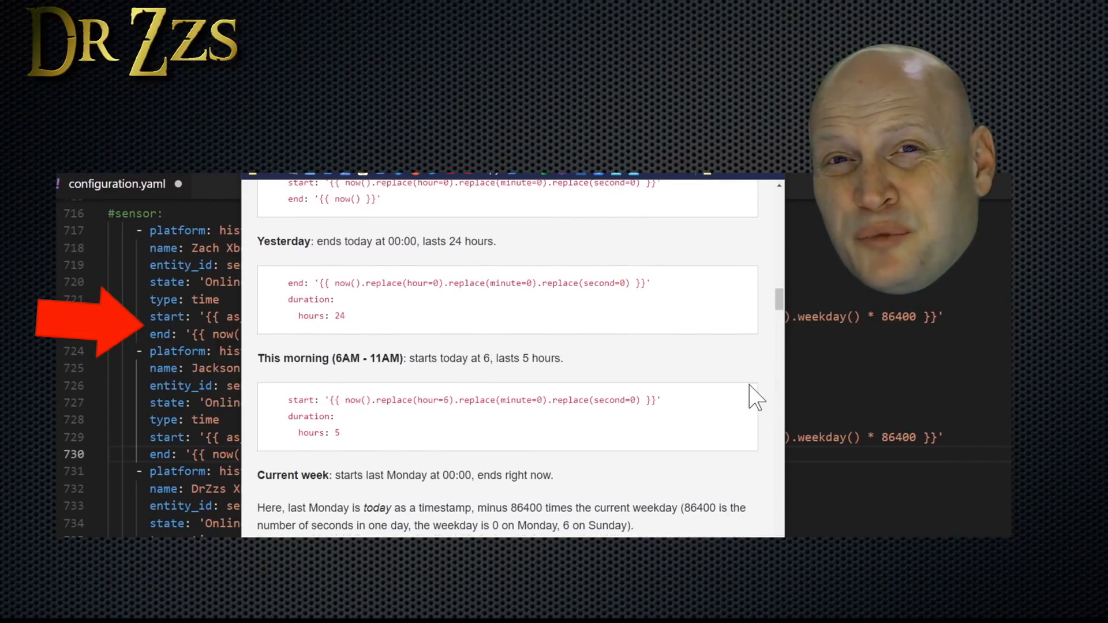
scroll(down, 3)
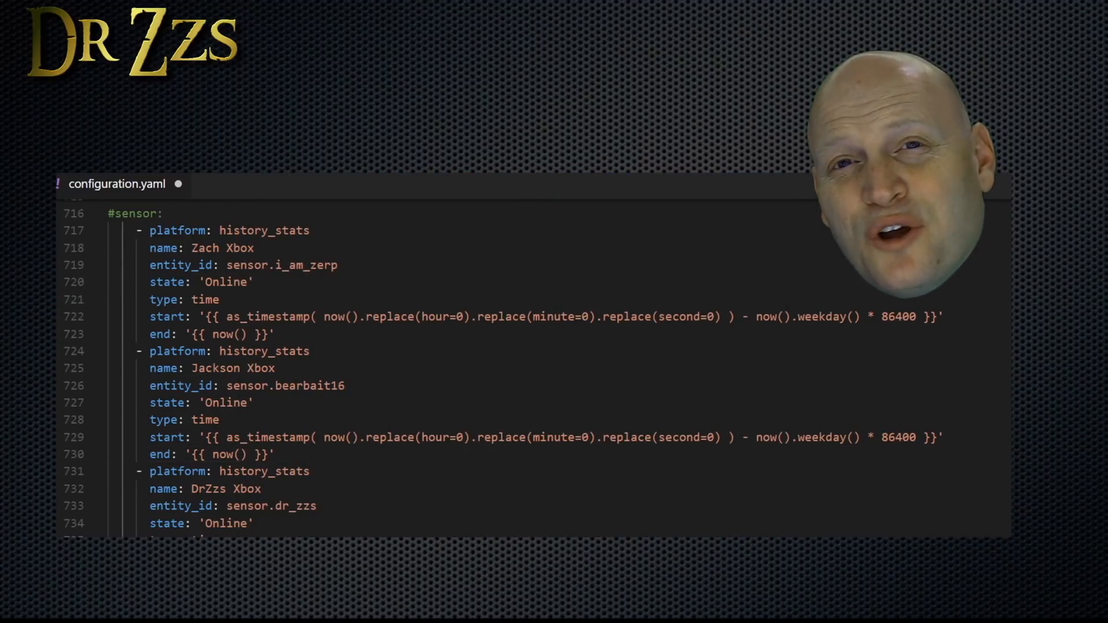
Step: Show the history_stats entries with state 'Online', type time and current-week templates for the three Xbox sensors
scroll(down, 3)
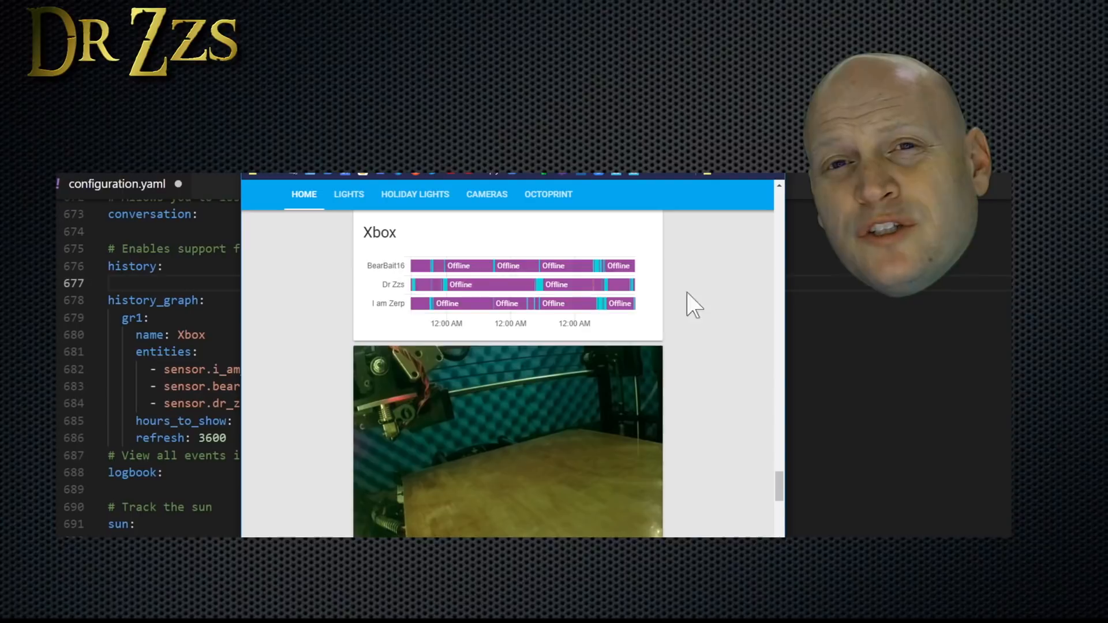
mouse_move(770, 420)
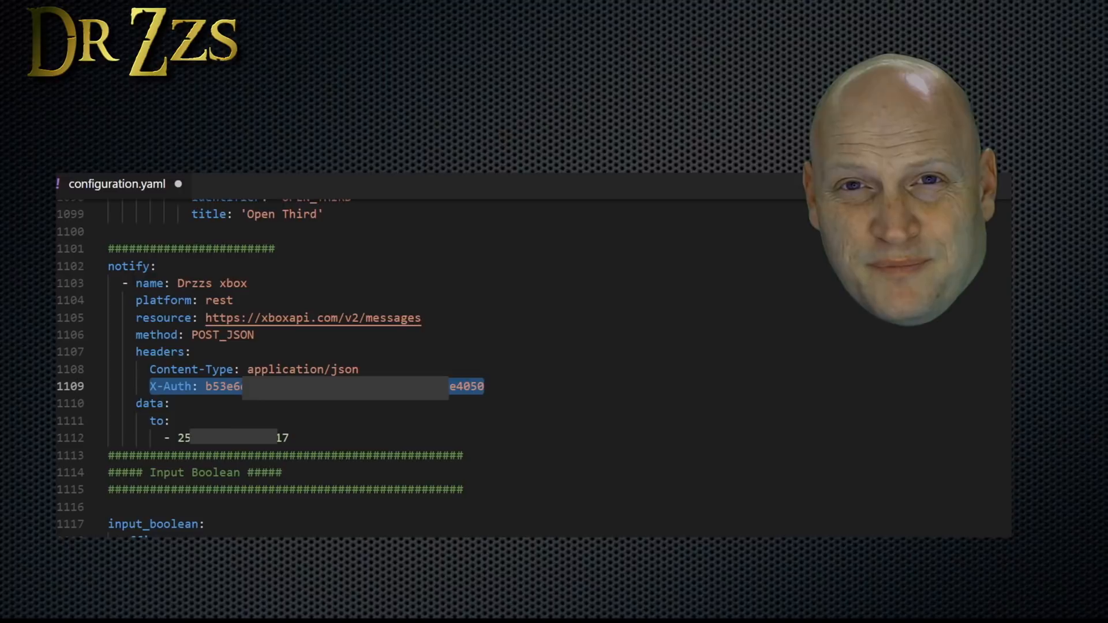
click(267, 183)
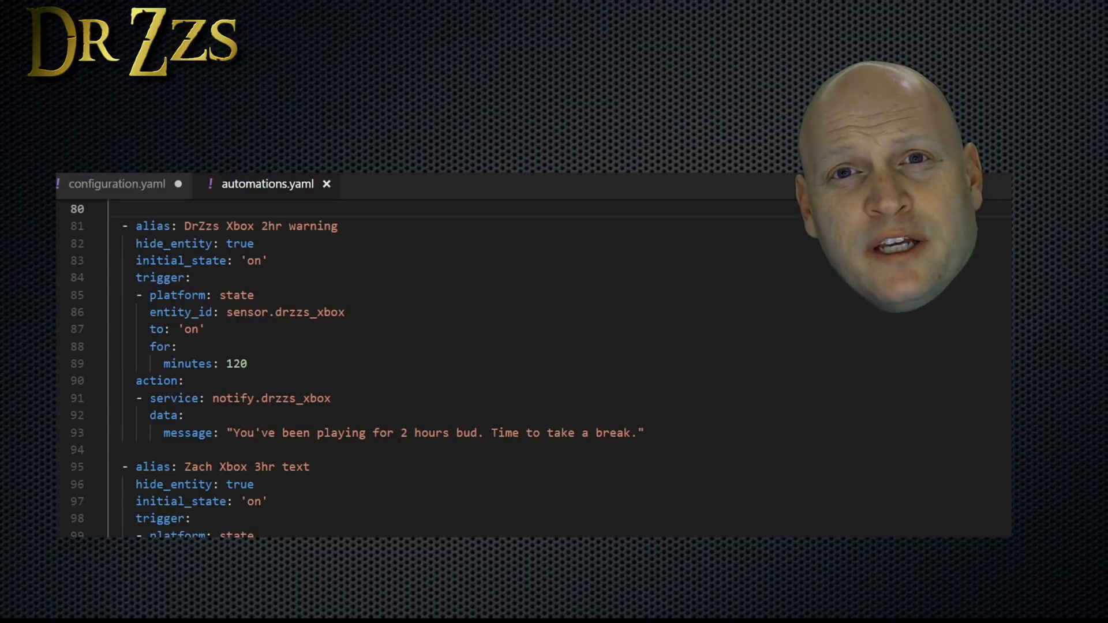
Step: Review the automation triggered by sensor.drzzs_xbox Online for 120 minutes calling the notify service with a break message
double_click(284, 312)
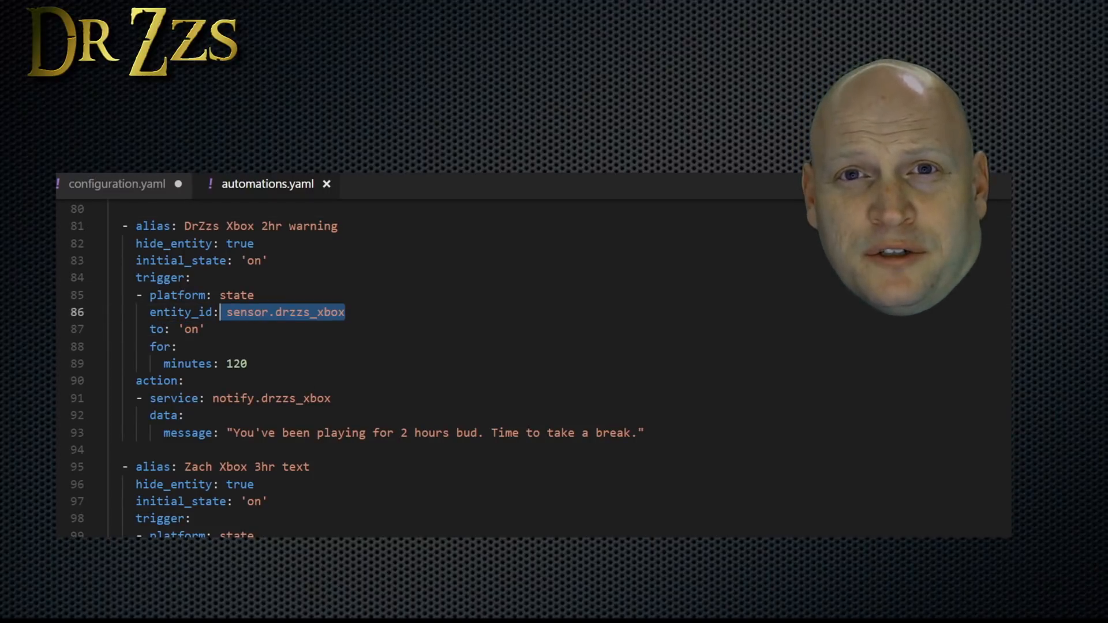
click(206, 329)
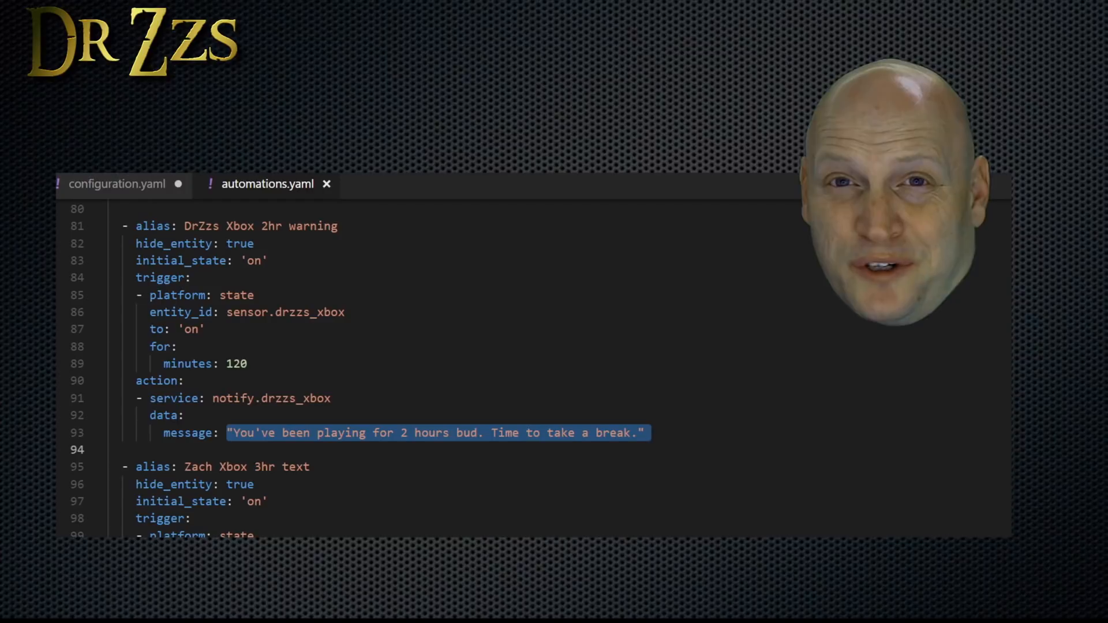
scroll(down, 3)
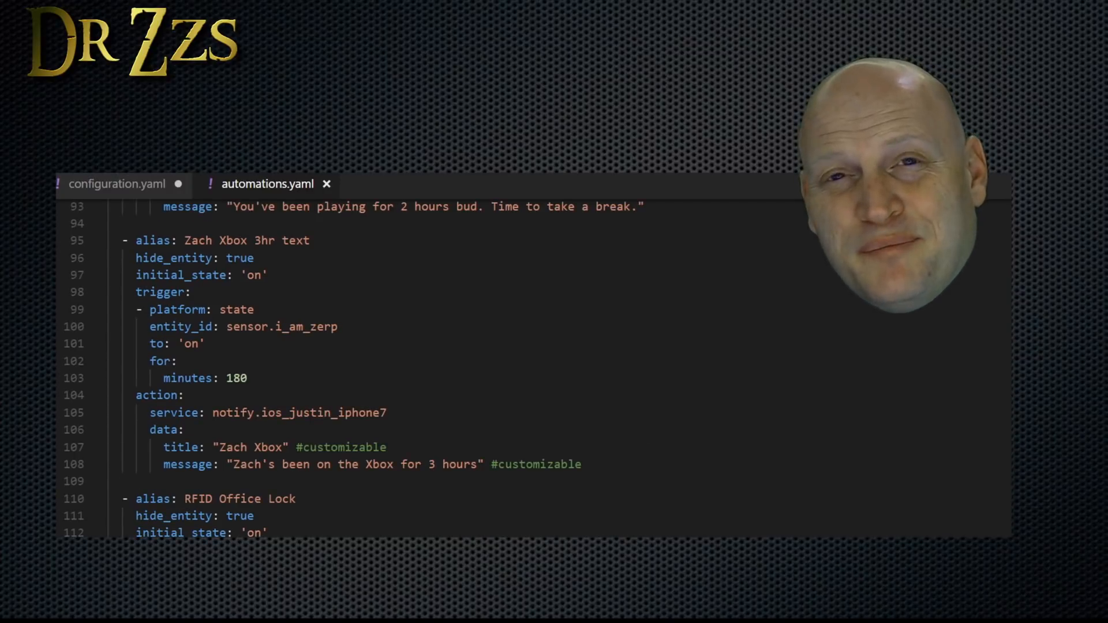